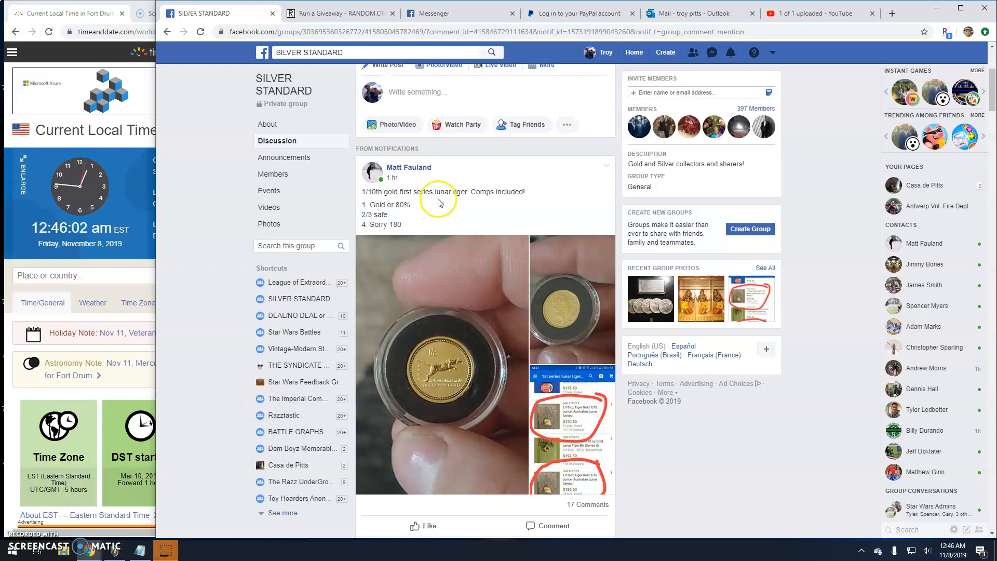
# Scroll through the giveaway post's comments to the four-entrant list and comment box
pyautogui.scroll(-3)
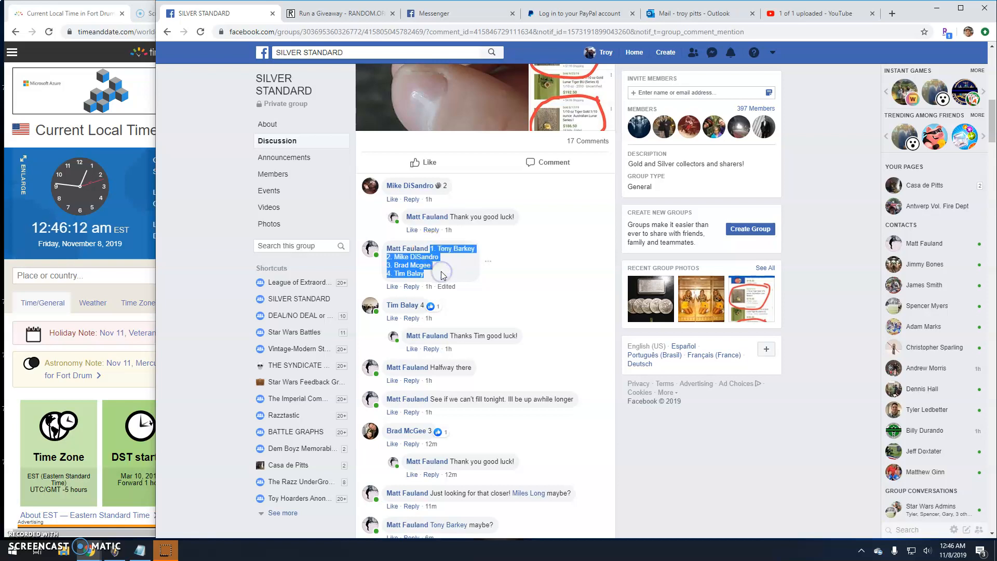
pyautogui.scroll(-3)
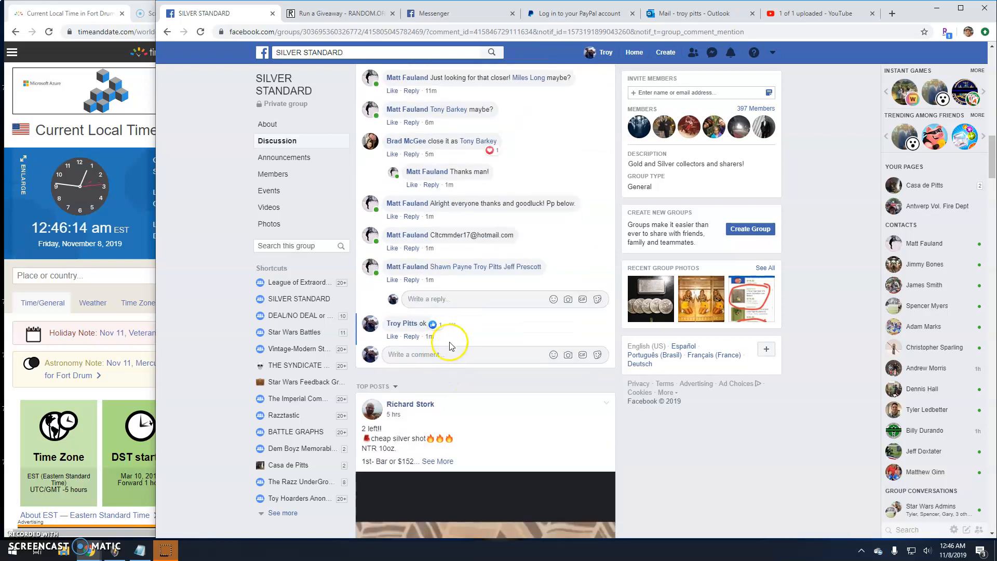
# Post a 'Live! 1246' comment on the giveaway post and switch to RANDOM.ORG
pyautogui.write('Live! 12')
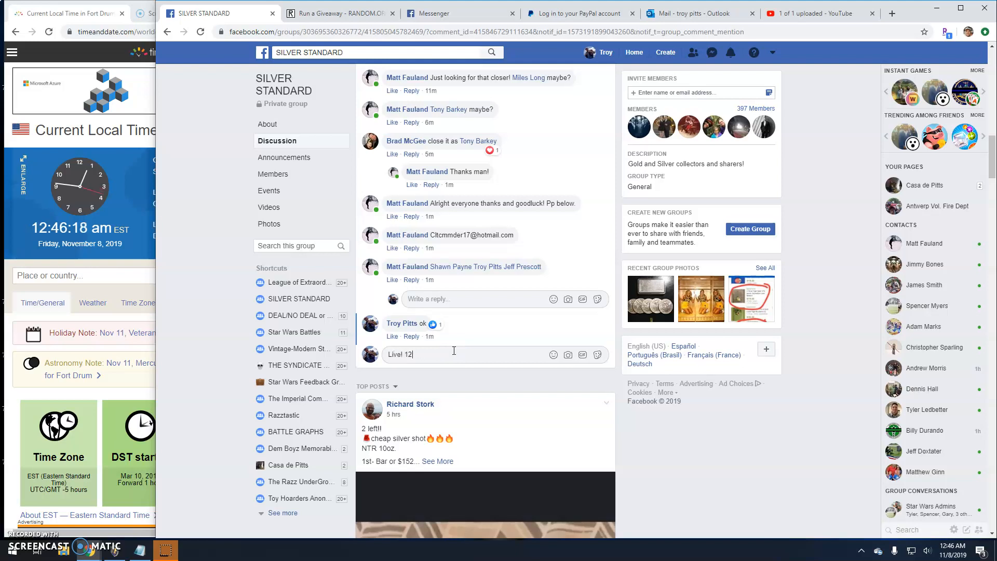
pyautogui.press('enter')
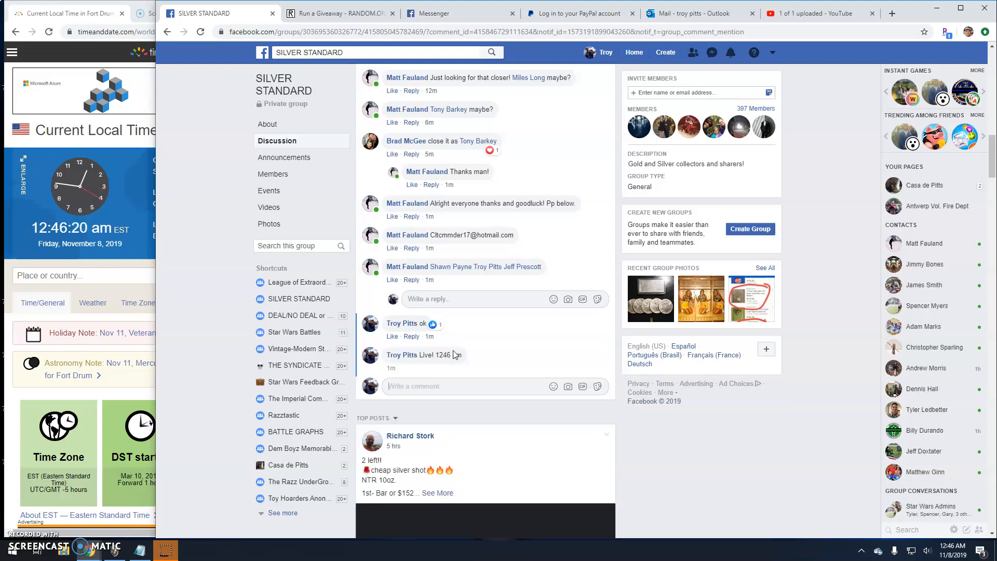
pyautogui.moveTo(431, 370)
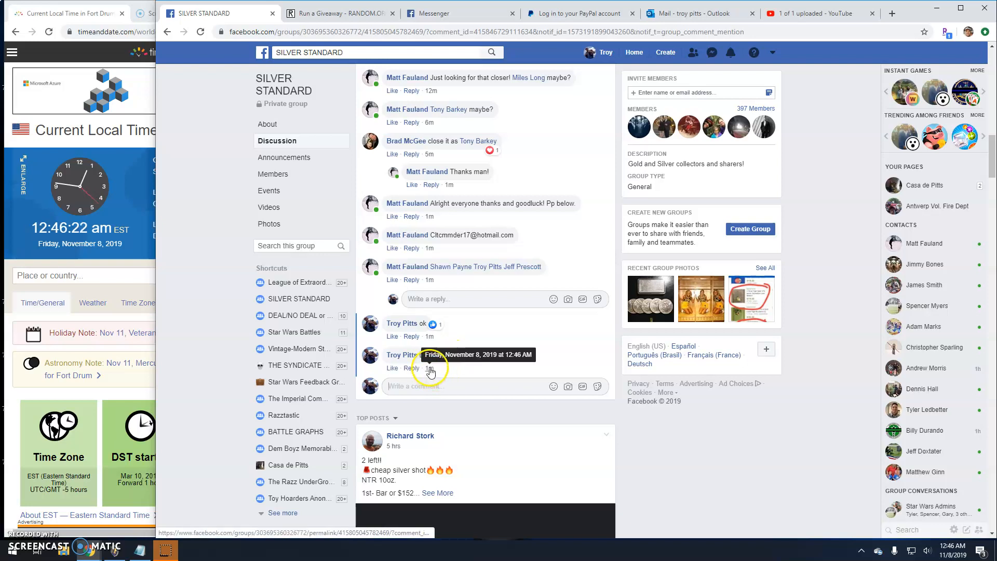
pyautogui.click(339, 12)
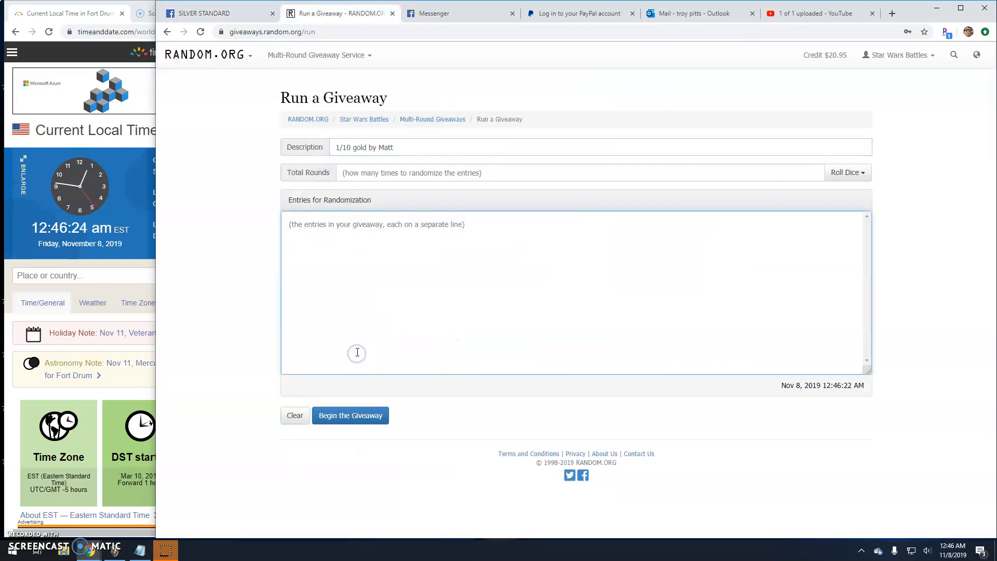
# Roll 2d6 to set 7 total rounds and begin the giveaway
pyautogui.click(847, 172)
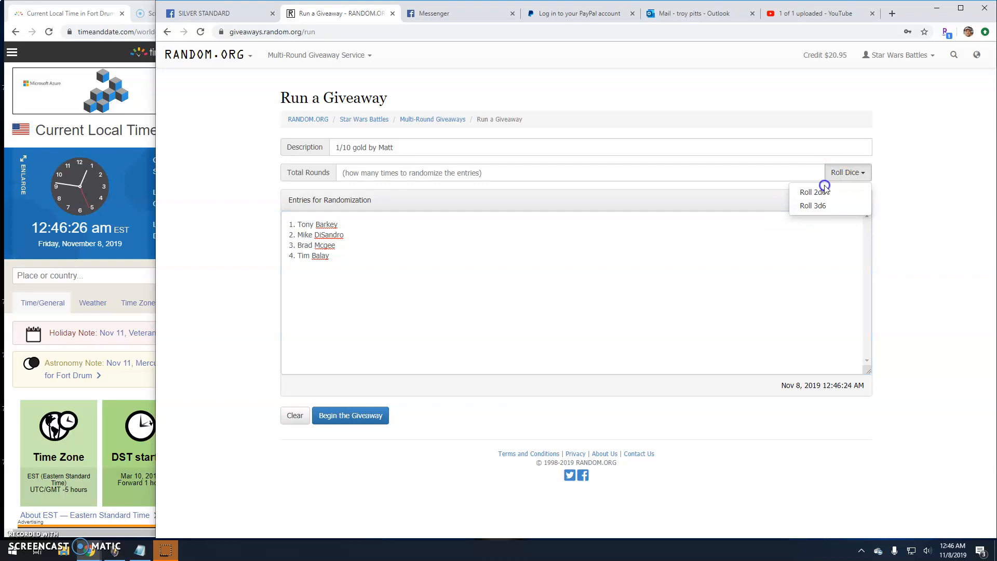
pyautogui.click(813, 192)
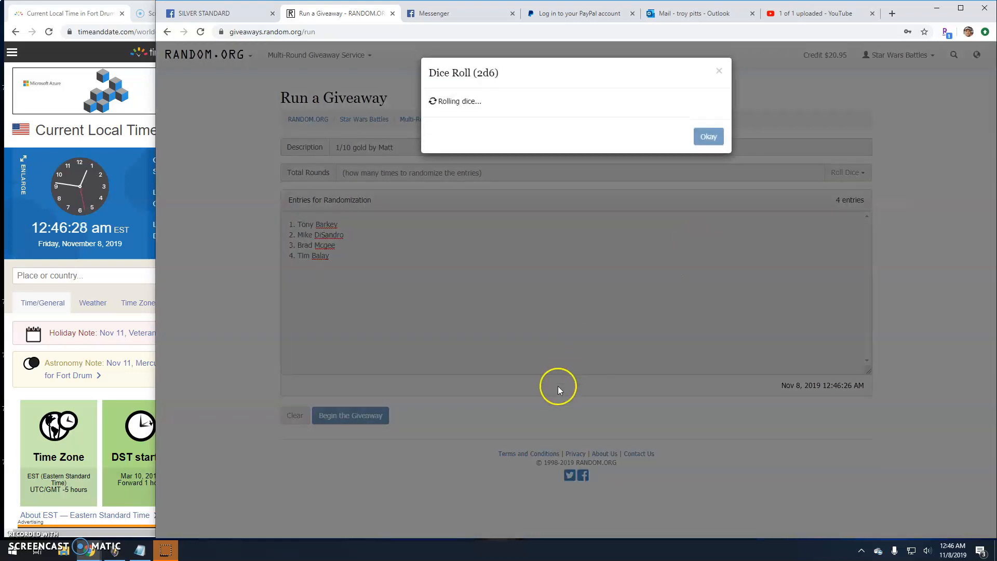
pyautogui.click(708, 136)
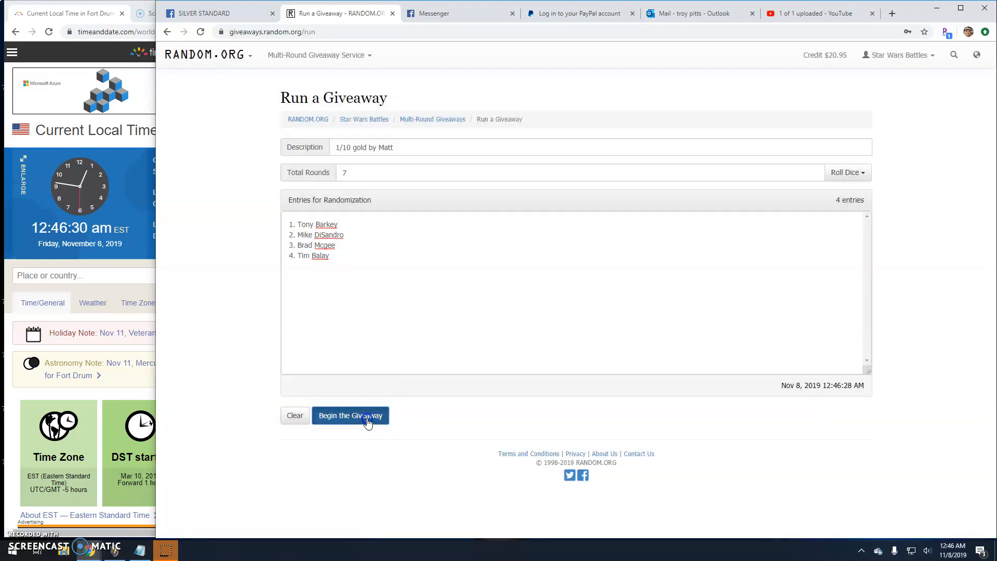
pyautogui.click(349, 415)
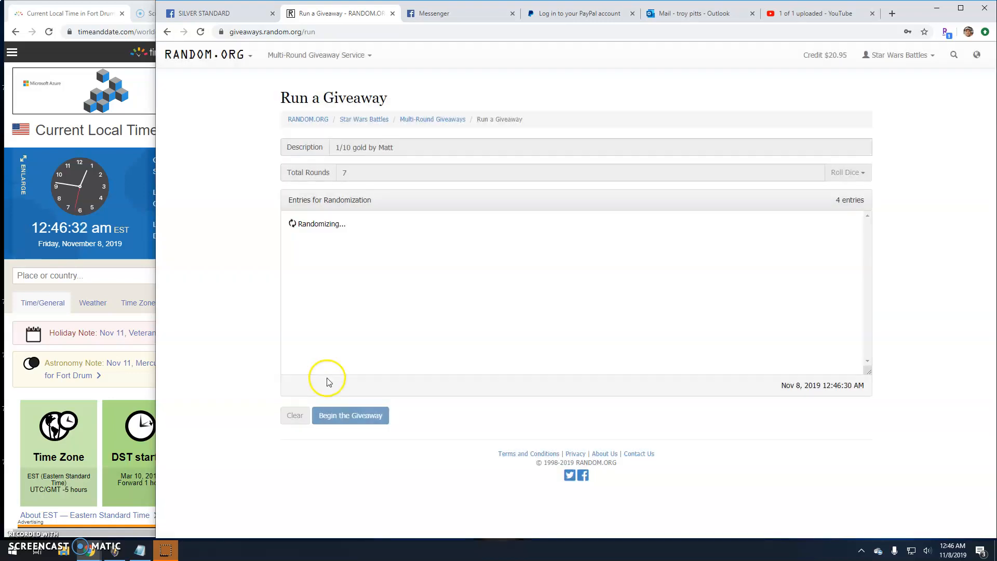
# Advance the giveaway to Round #6, then return to the Facebook group tab
pyautogui.click(350, 416)
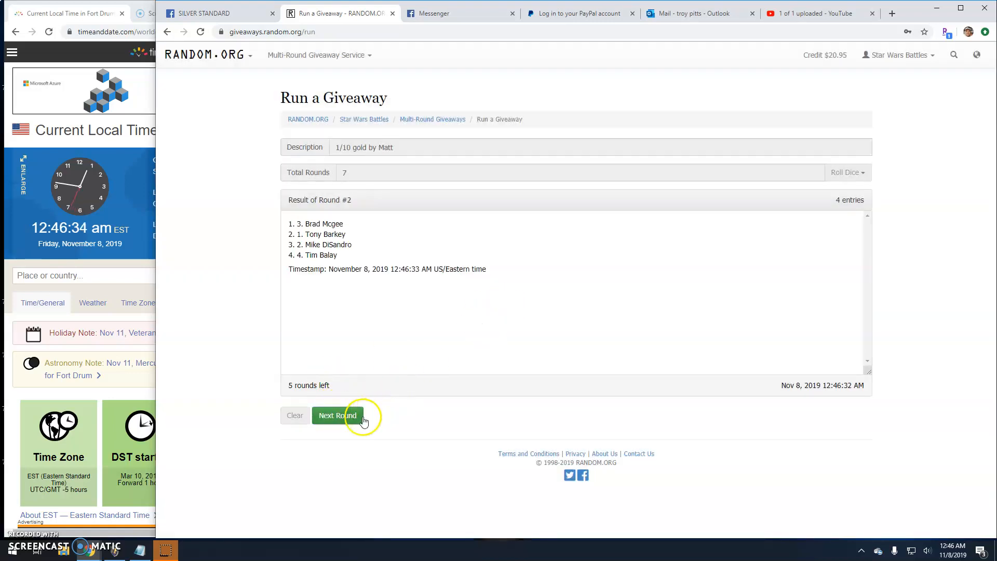
pyautogui.click(338, 415)
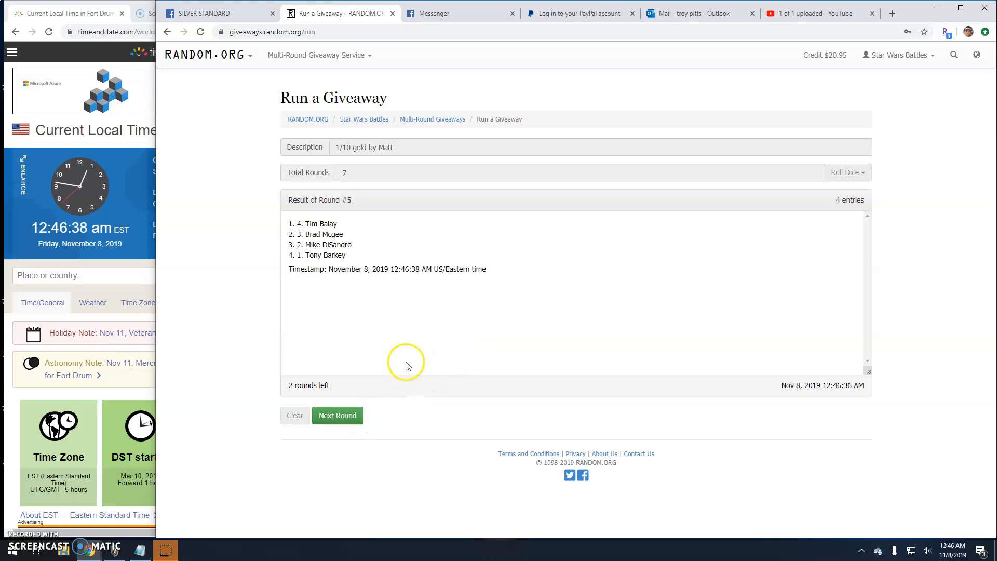
pyautogui.click(338, 415)
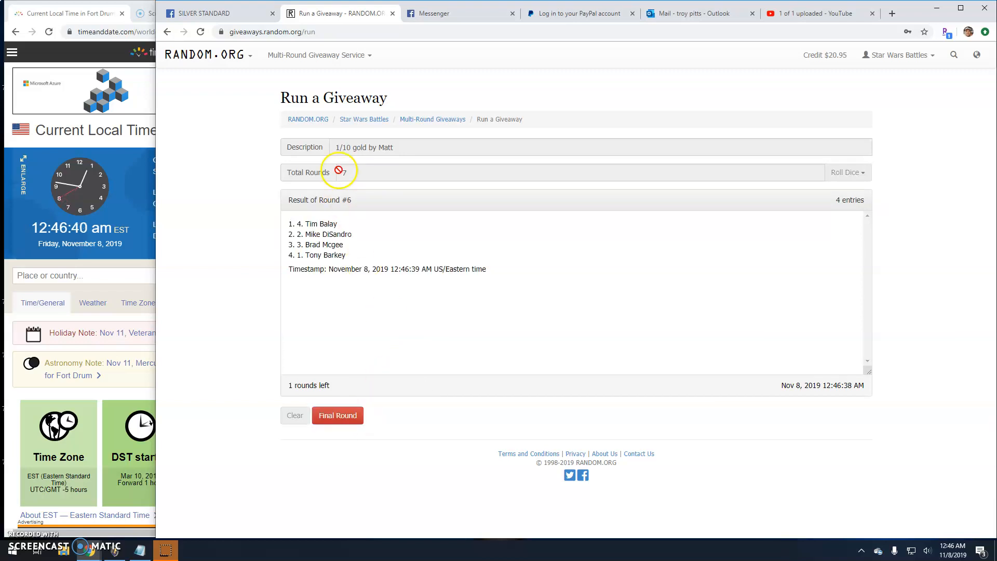
pyautogui.click(219, 12)
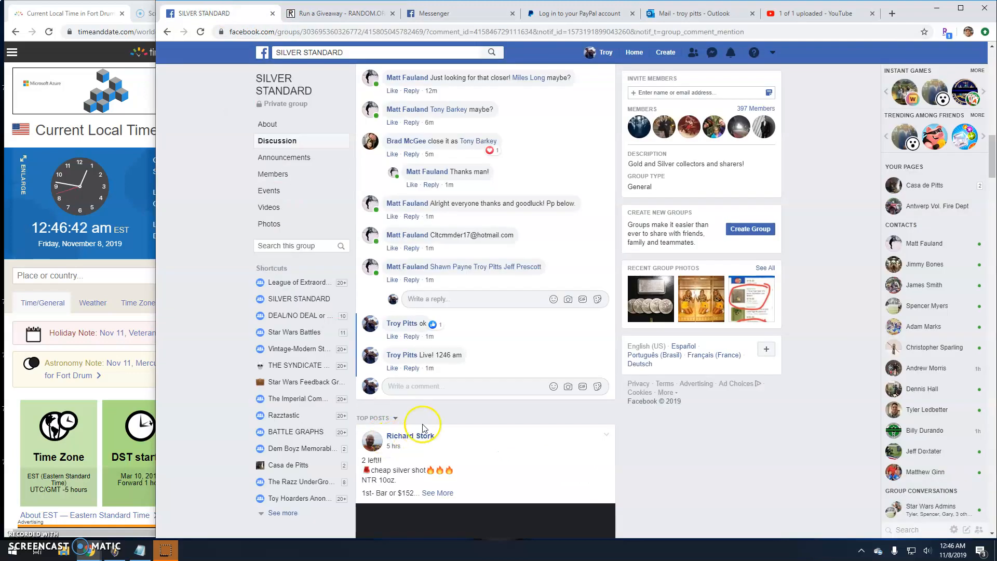
# Comment 'Final round' on the Facebook giveaway post
pyautogui.write('F')
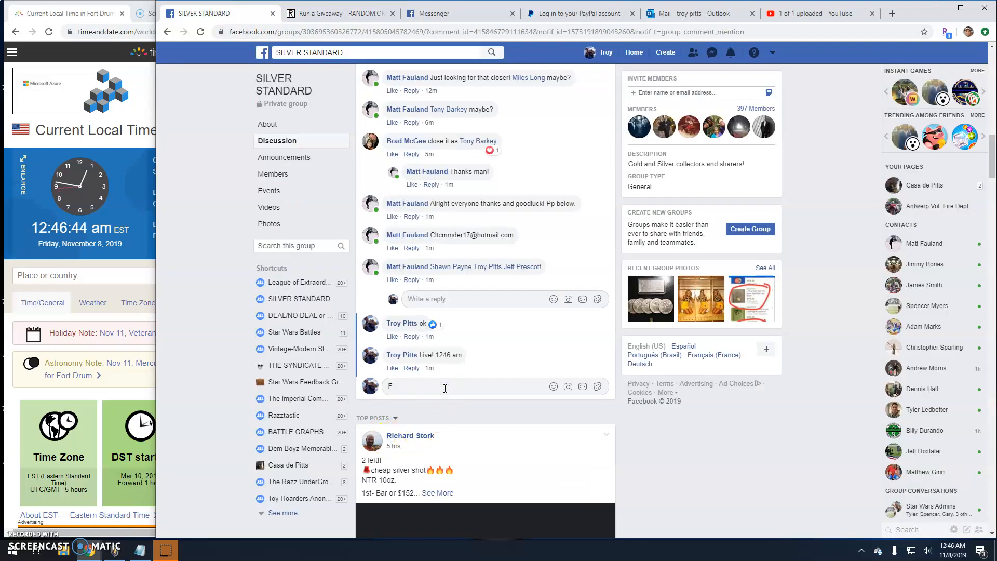
pyautogui.write('inal round')
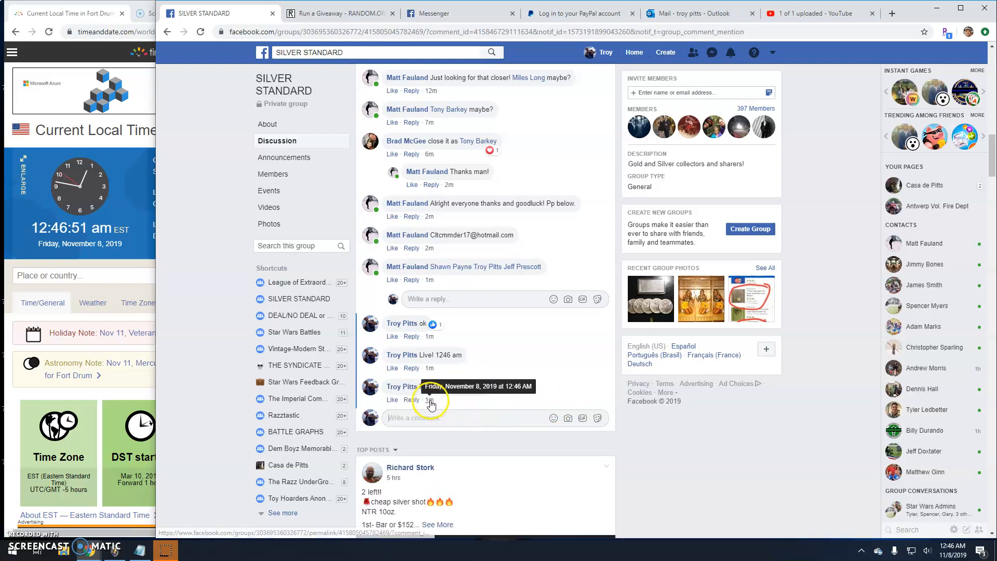
# Run the giveaway's final round and open its verification page
pyautogui.click(340, 12)
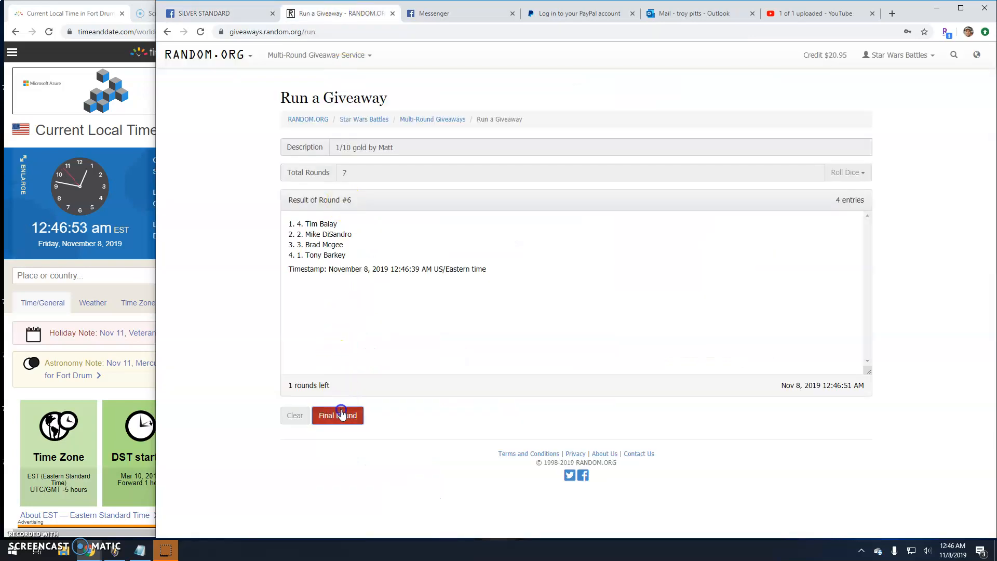
pyautogui.click(337, 414)
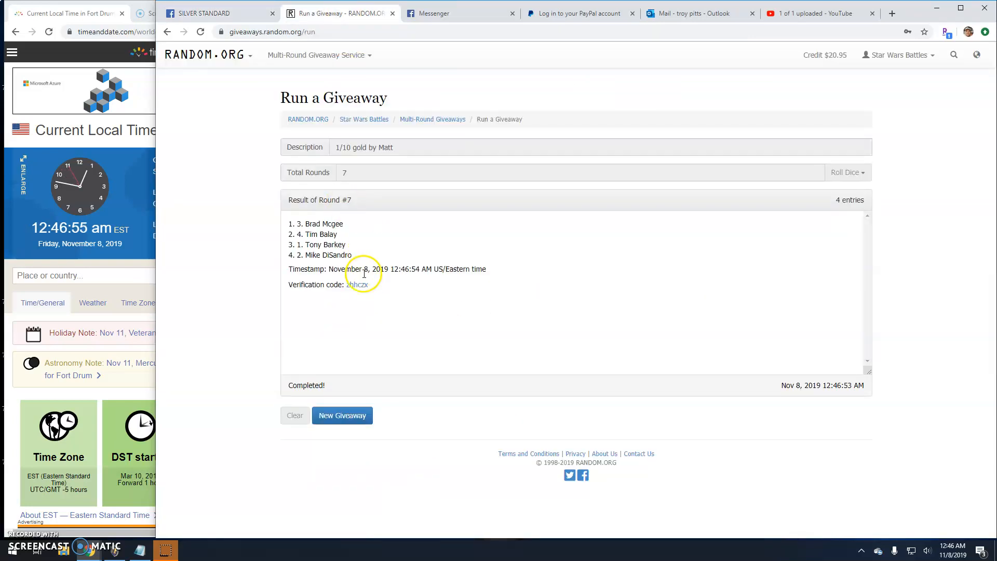
pyautogui.click(358, 284)
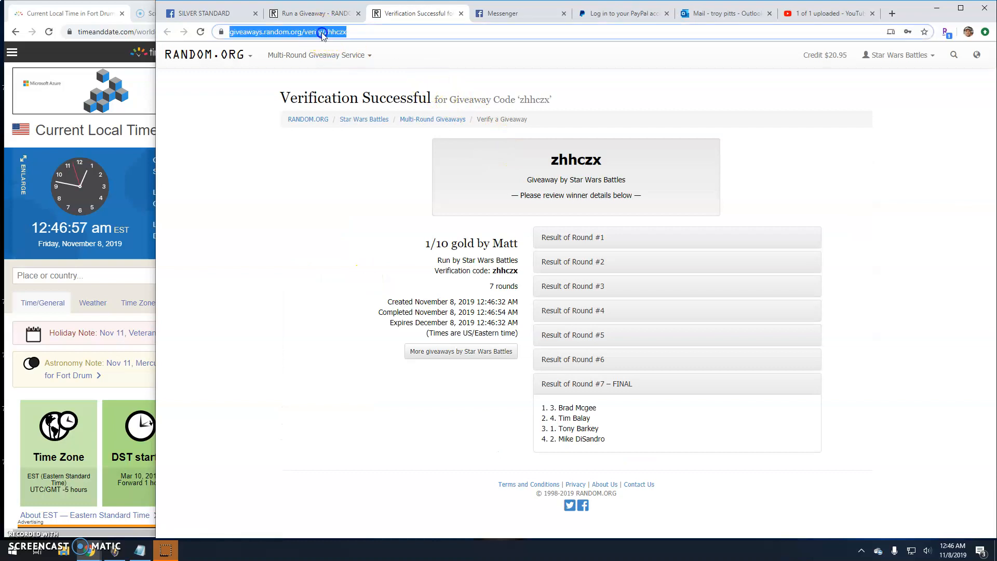
pyautogui.moveTo(470, 204)
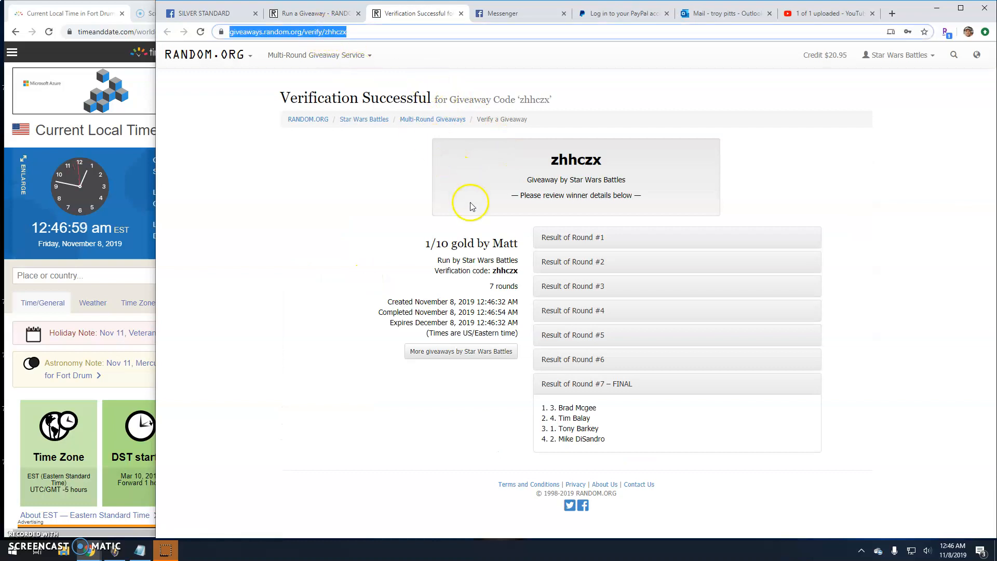
pyautogui.moveTo(608, 342)
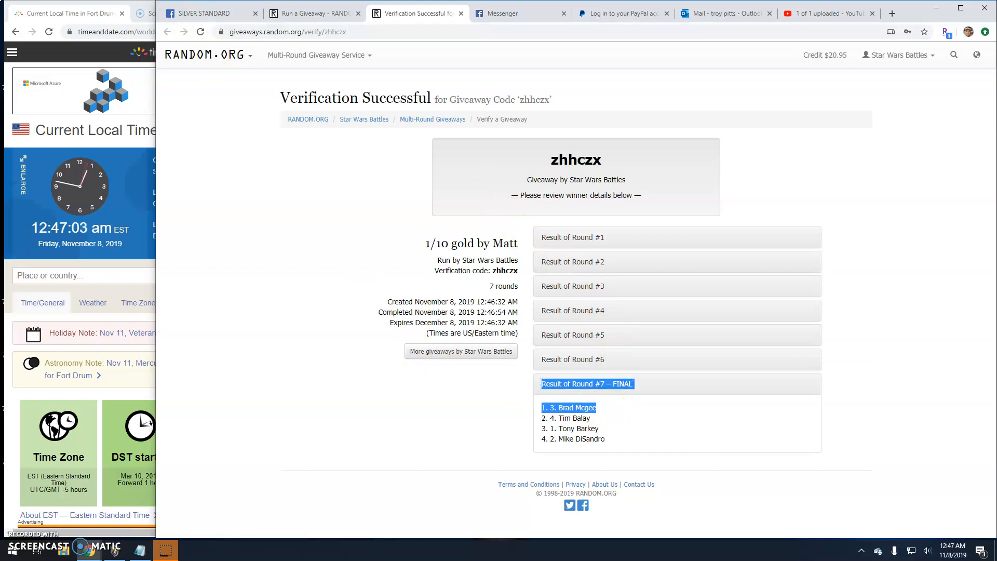
# Start a Facebook comment announcing the winner, beginning with 'Don'
pyautogui.click(210, 12)
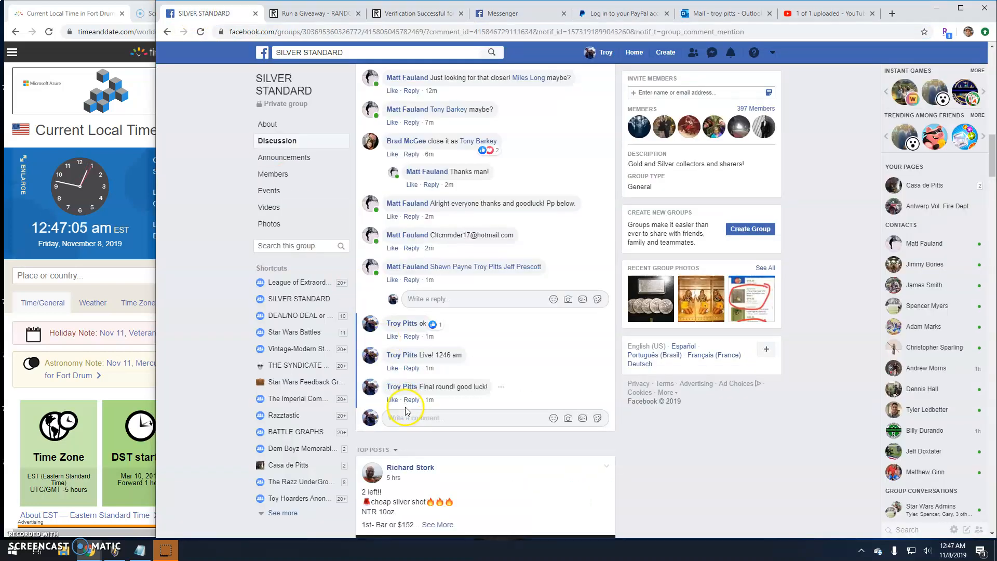
pyautogui.write('Don')
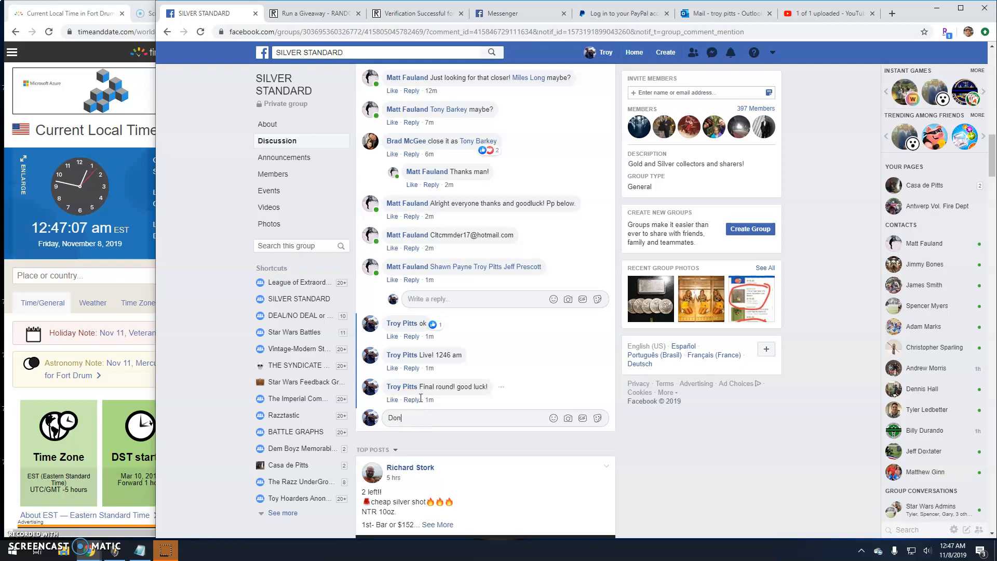